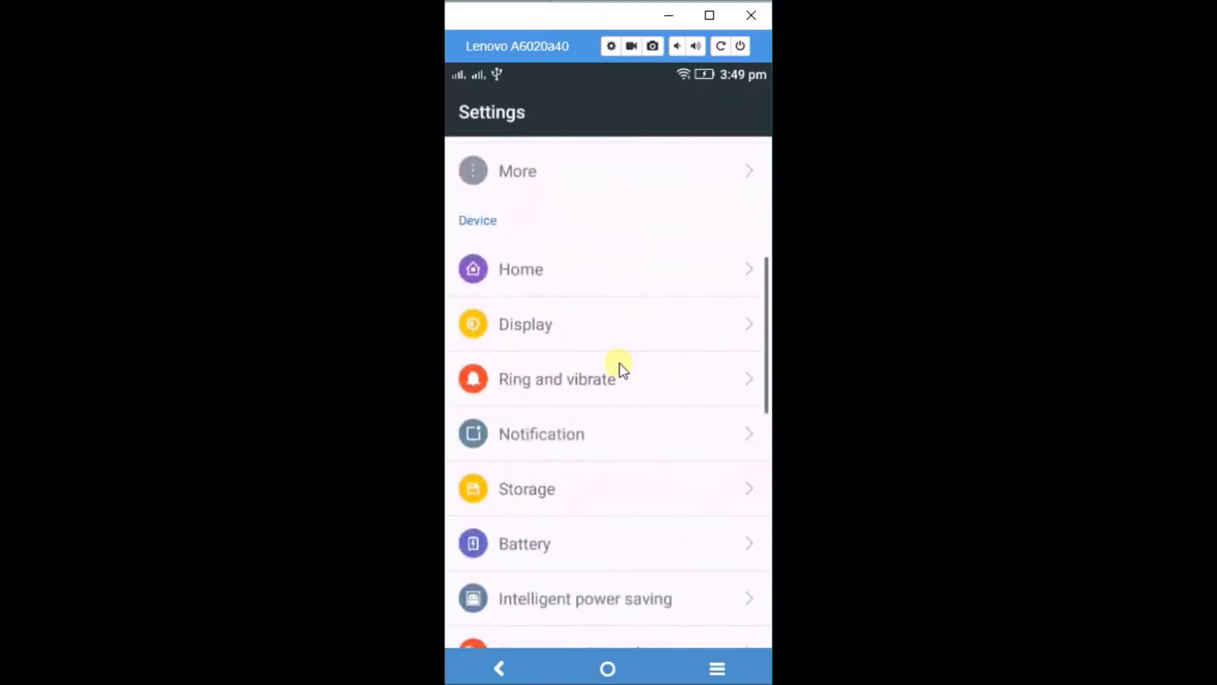
Open Storage under Device, showing 16 GB total and 4.48 GB available
left_click(526, 488)
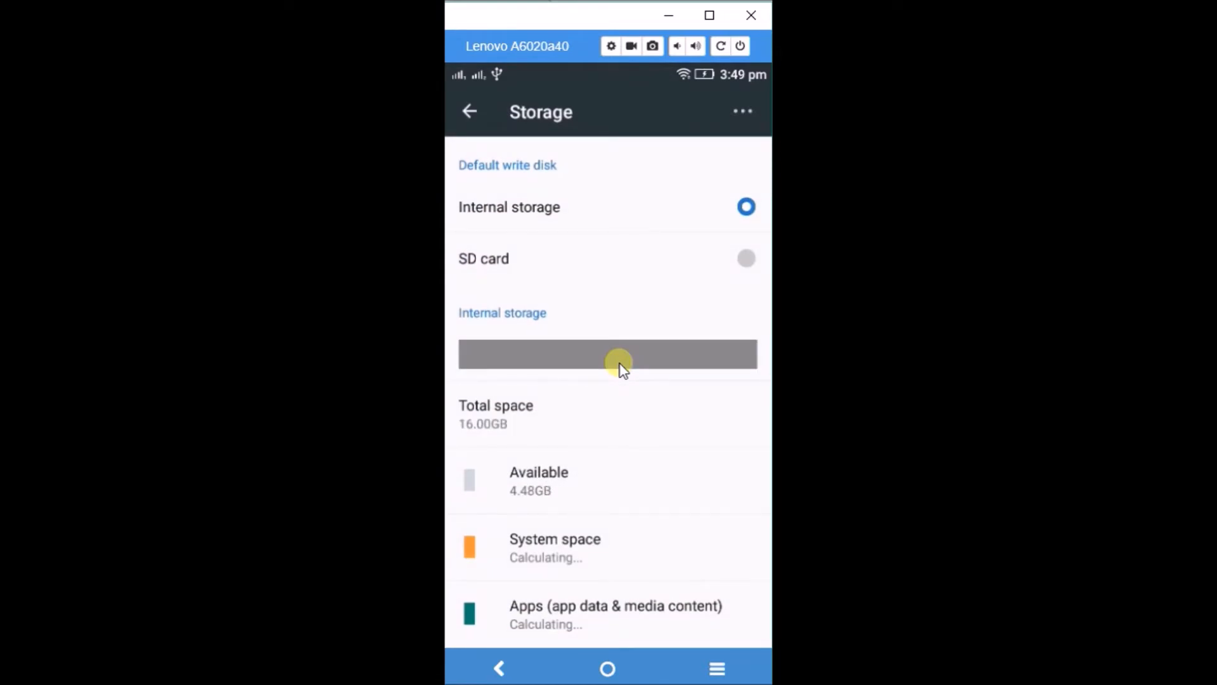
mouse_move(620, 322)
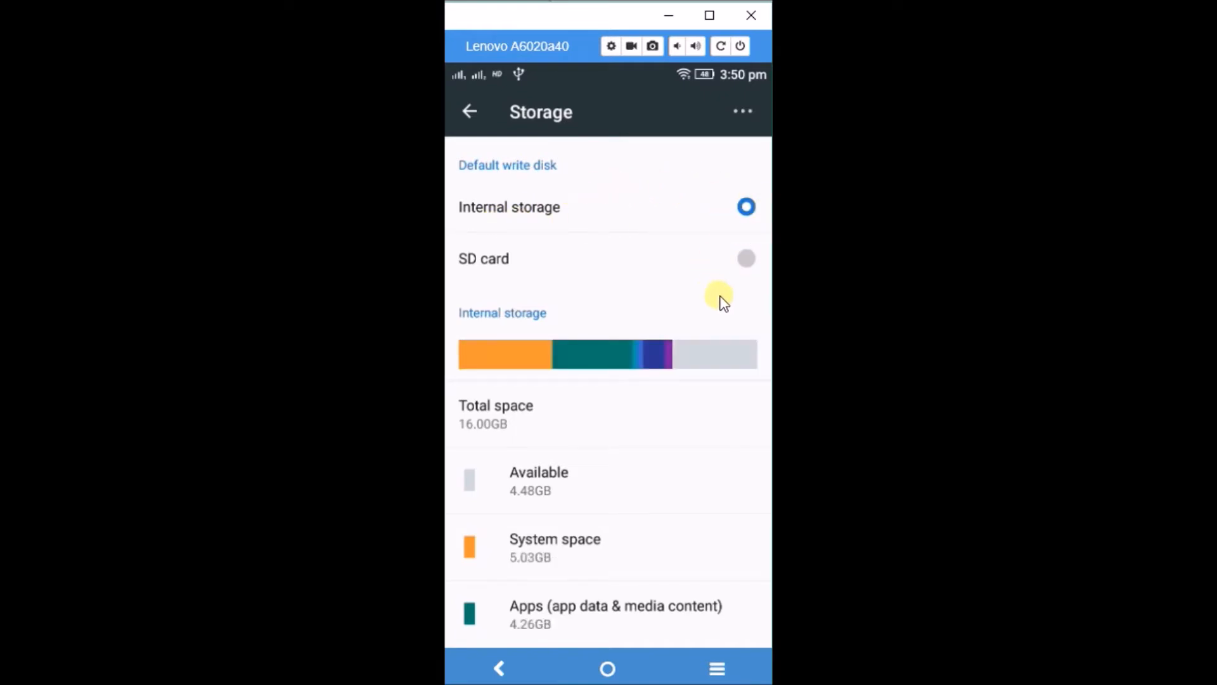
mouse_move(663, 204)
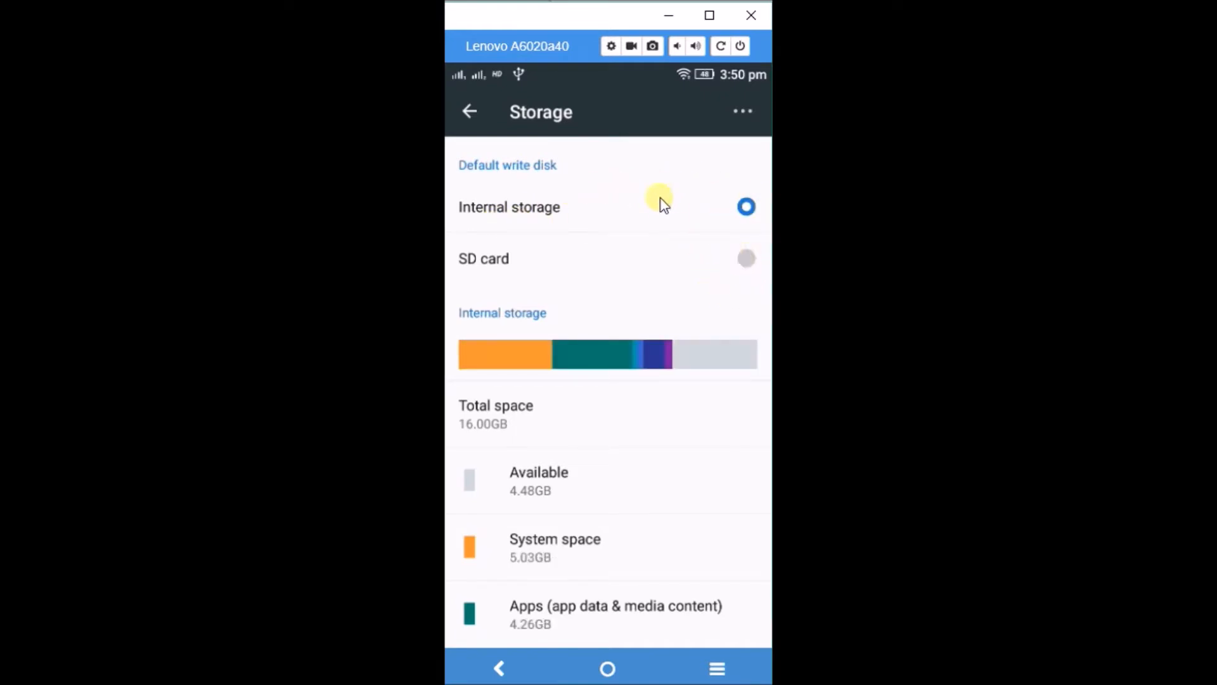
mouse_move(515, 147)
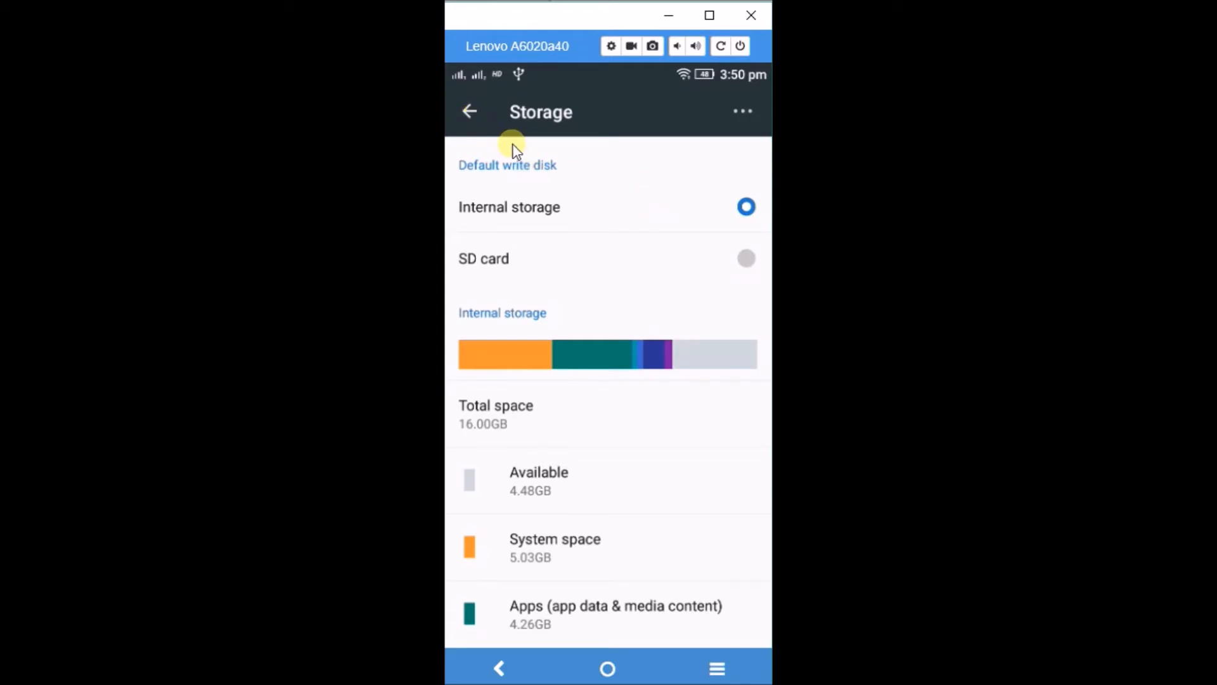
Return to the home screen, reopen Settings and scroll through its main list
left_click(607, 668)
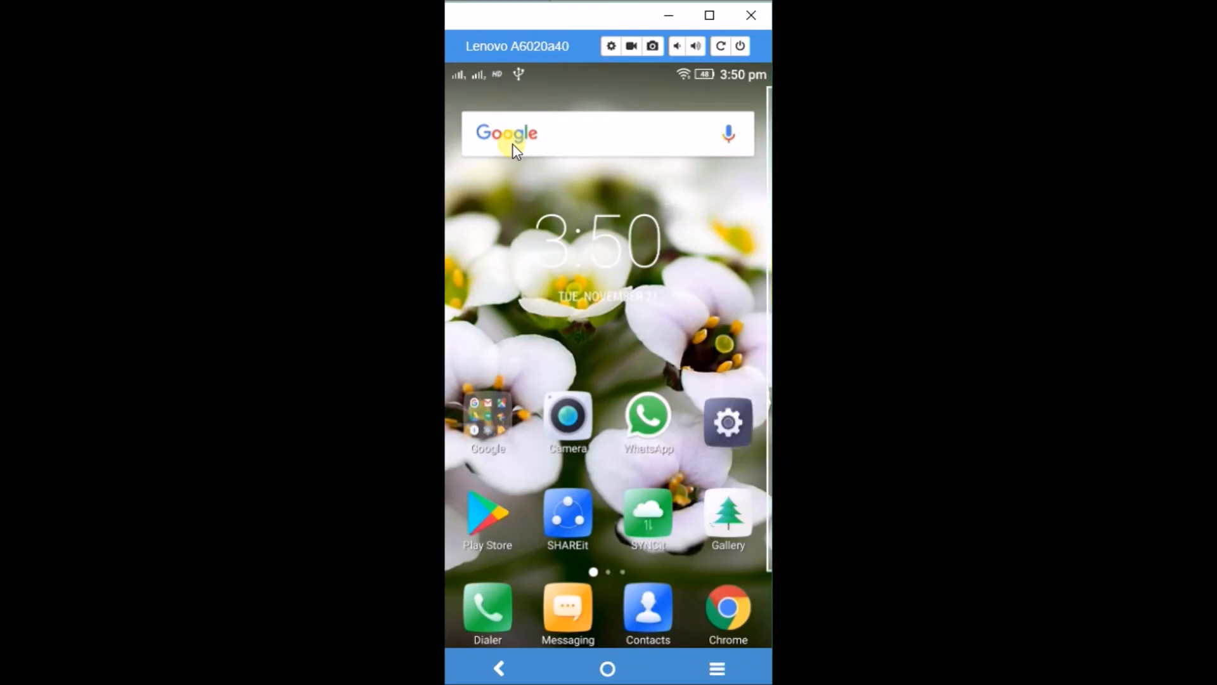
mouse_move(728, 421)
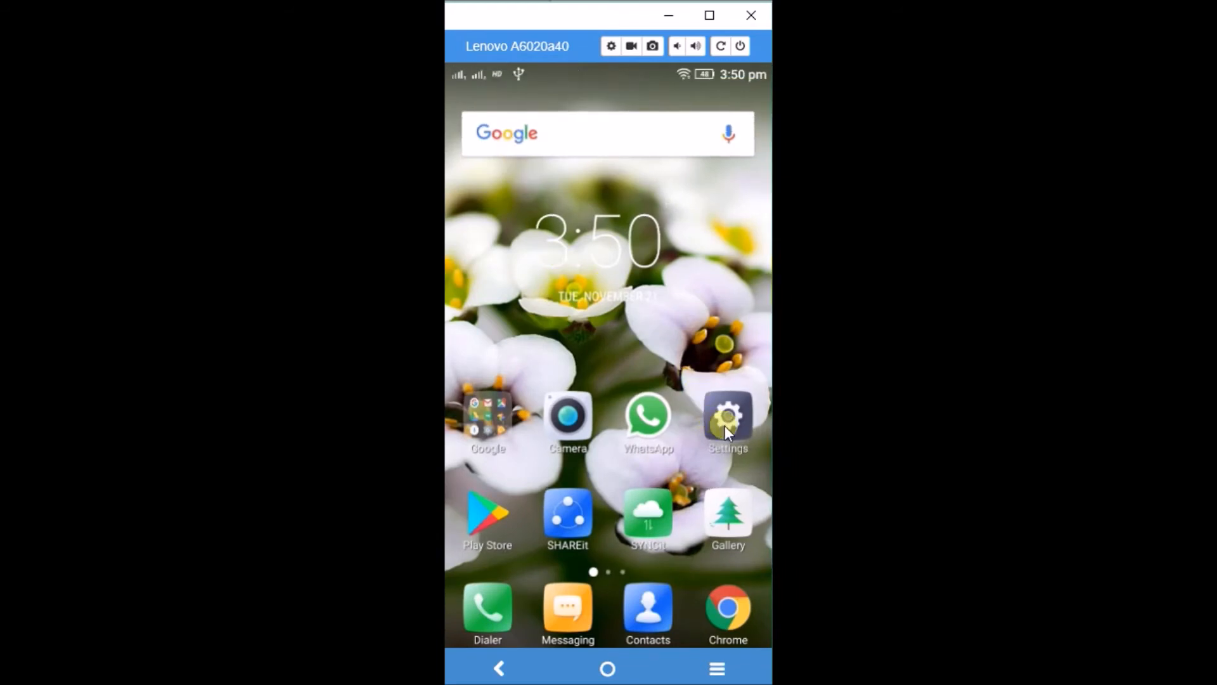
left_click(727, 419)
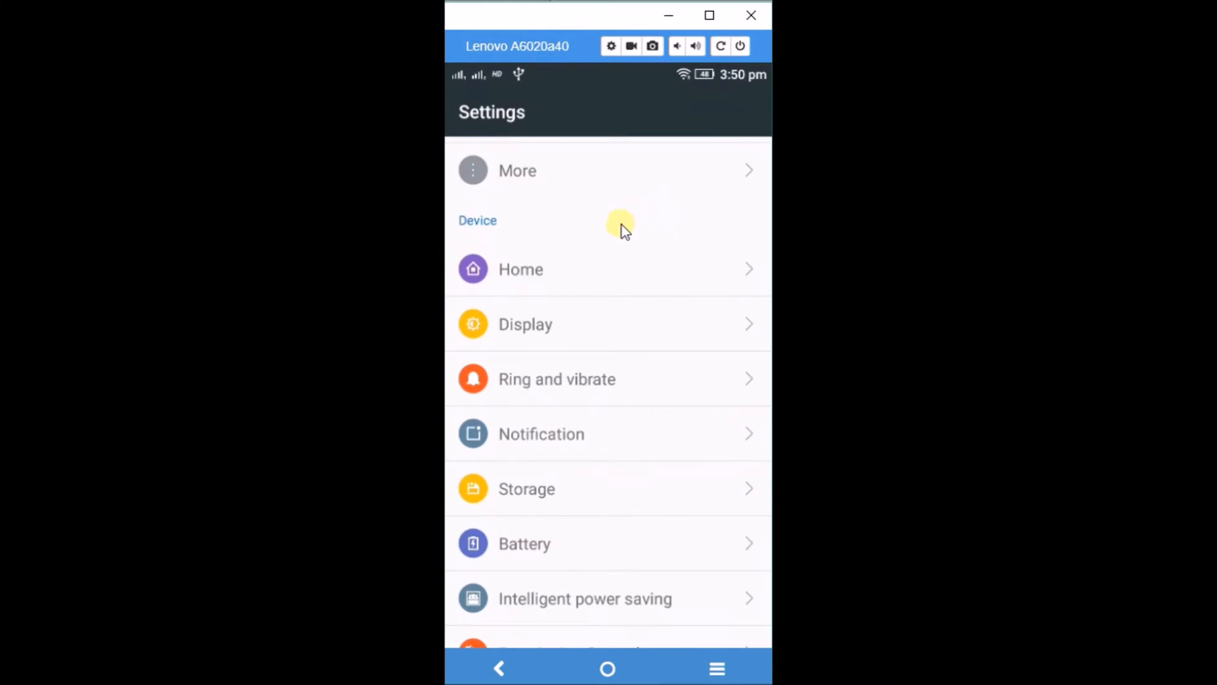
scroll("down", 3)
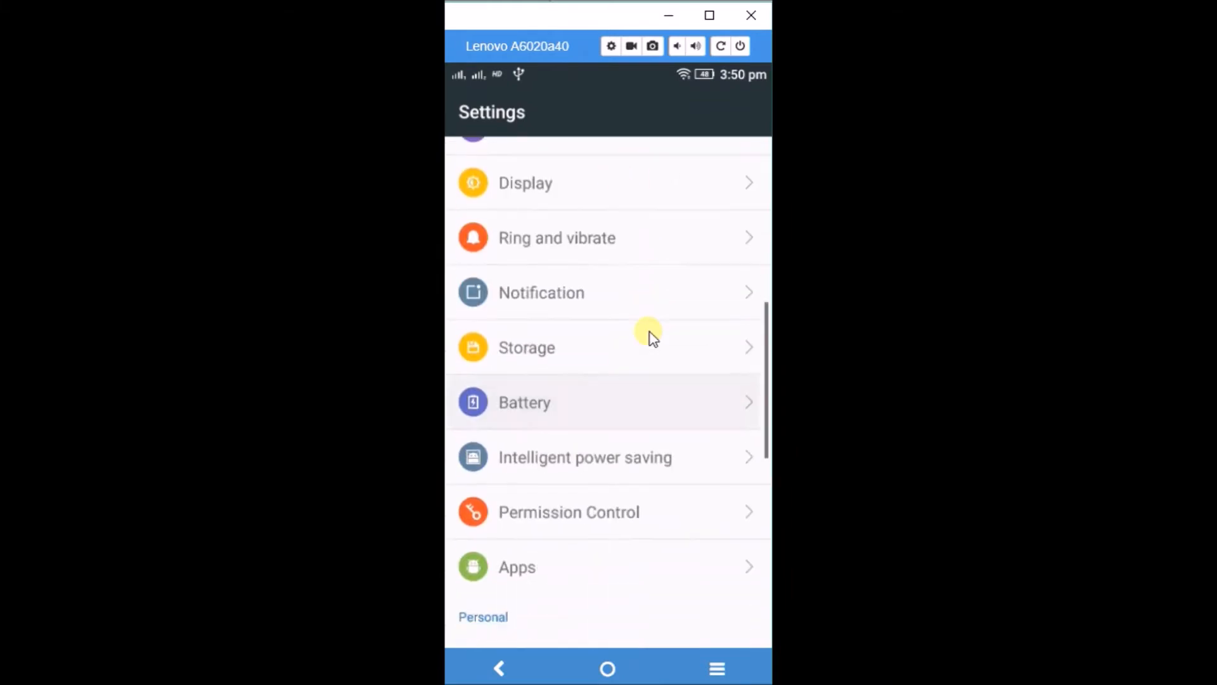
scroll("up", 3)
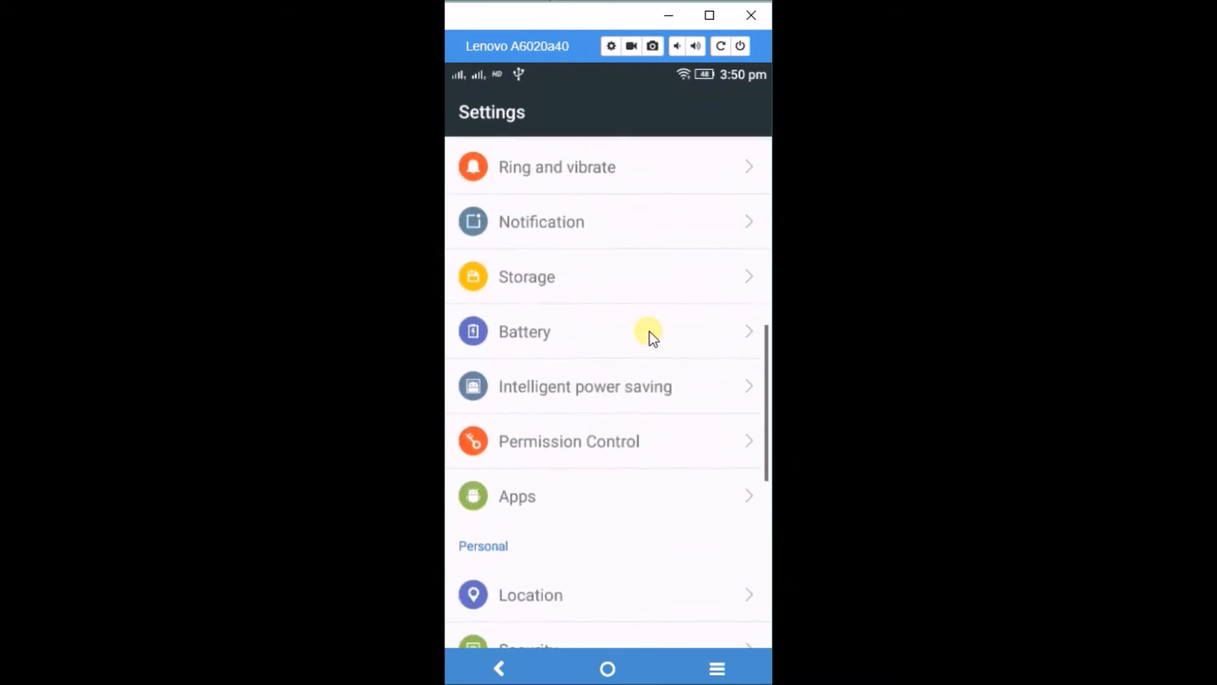
scroll("down", 3)
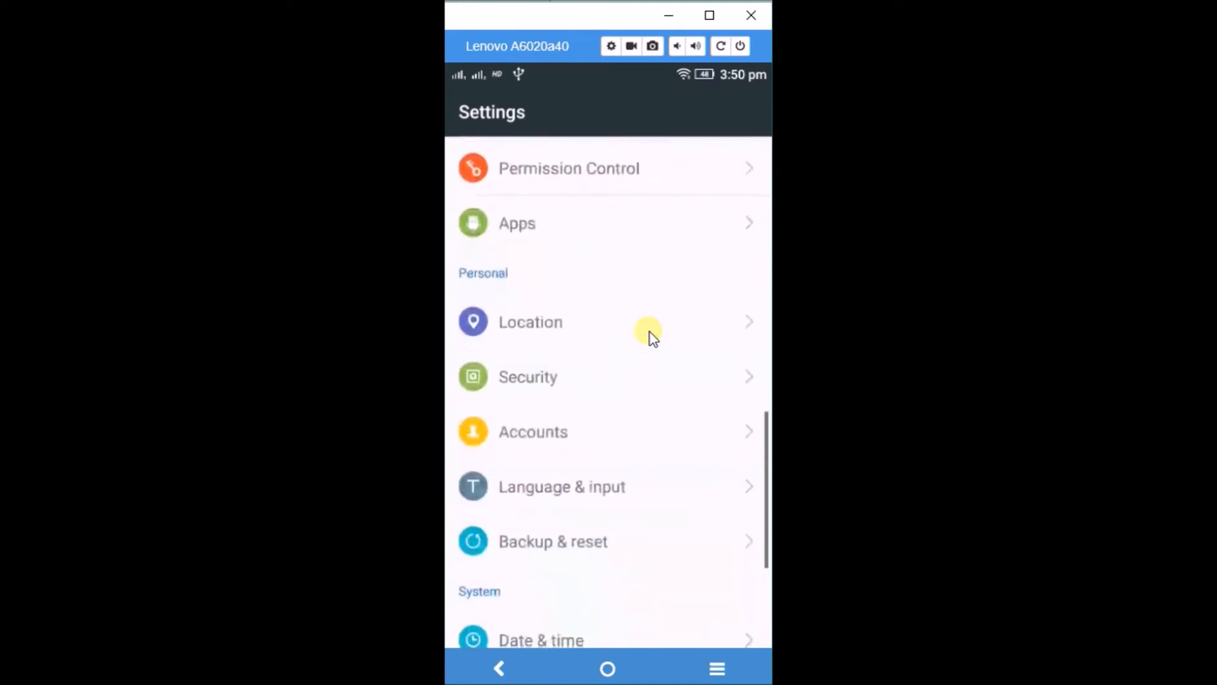
scroll("up", 3)
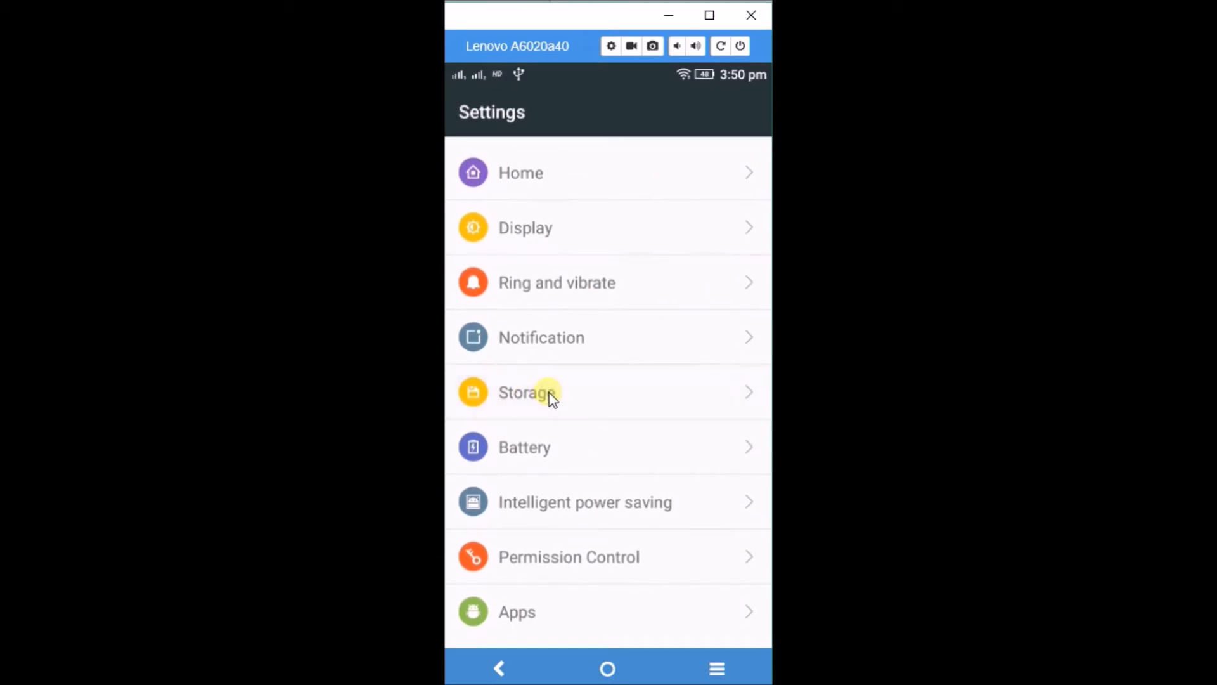
Reopen Storage, internal storage still the default write disk with 4.47 GB available
left_click(527, 392)
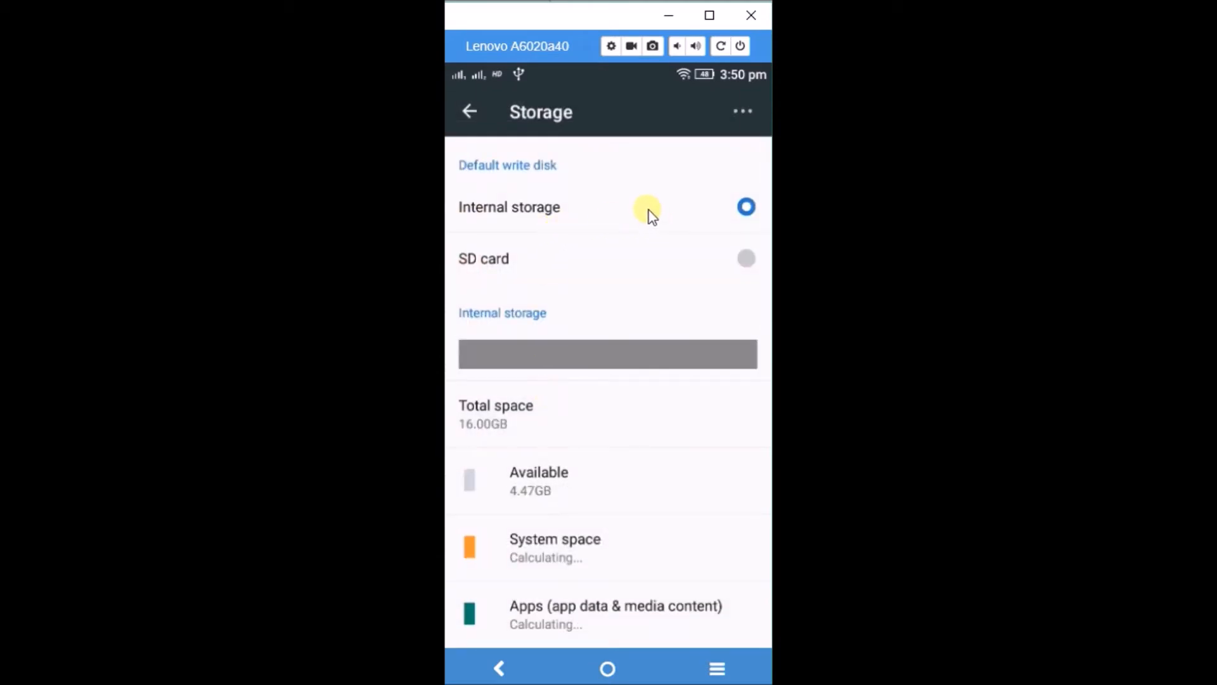
mouse_move(721, 244)
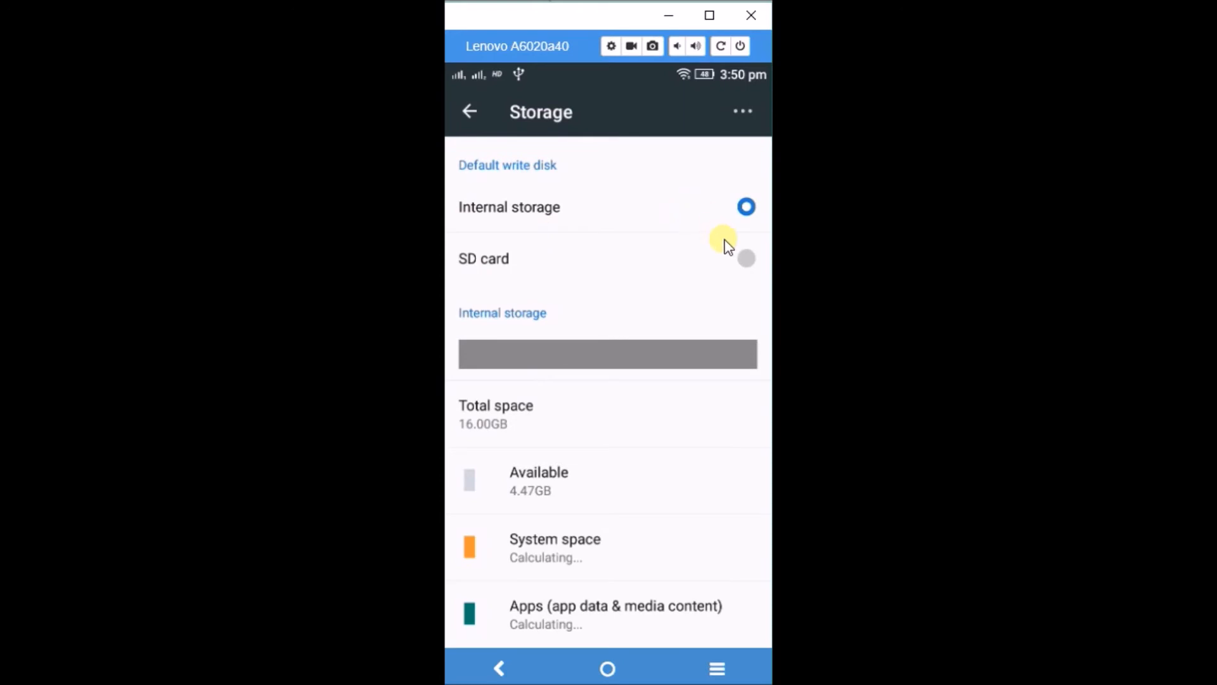
mouse_move(753, 264)
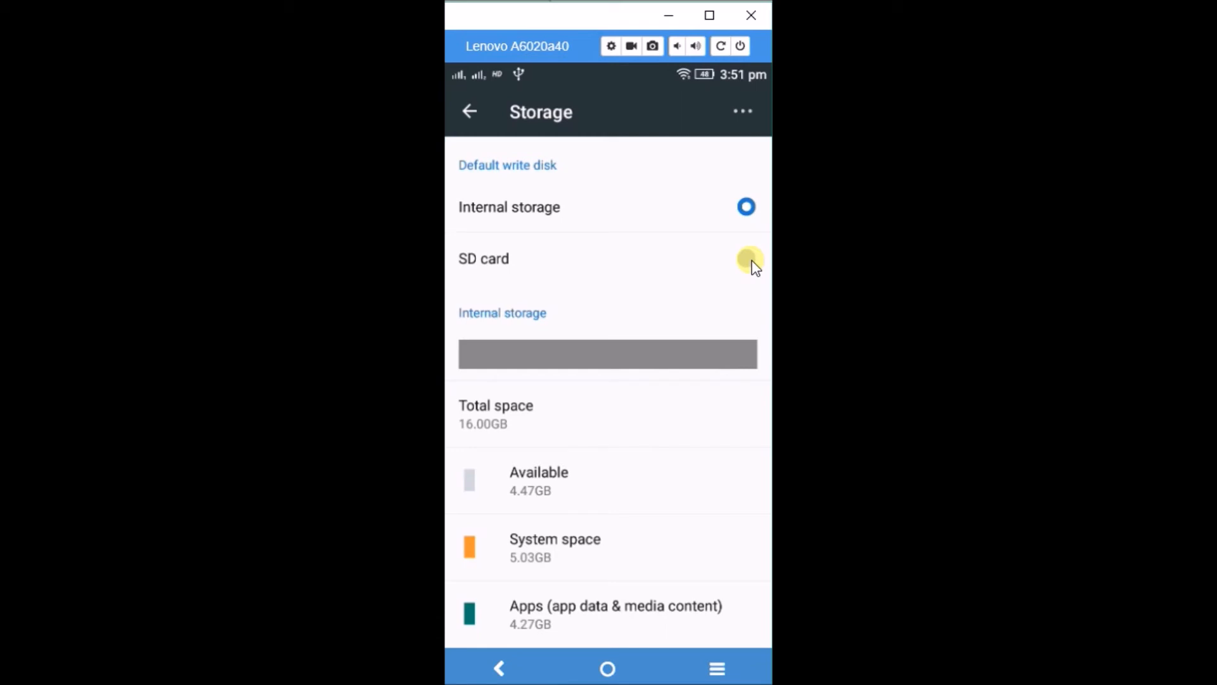
Choose SD card as the default write disk, raising the reboot-required Attention warning
left_click(744, 259)
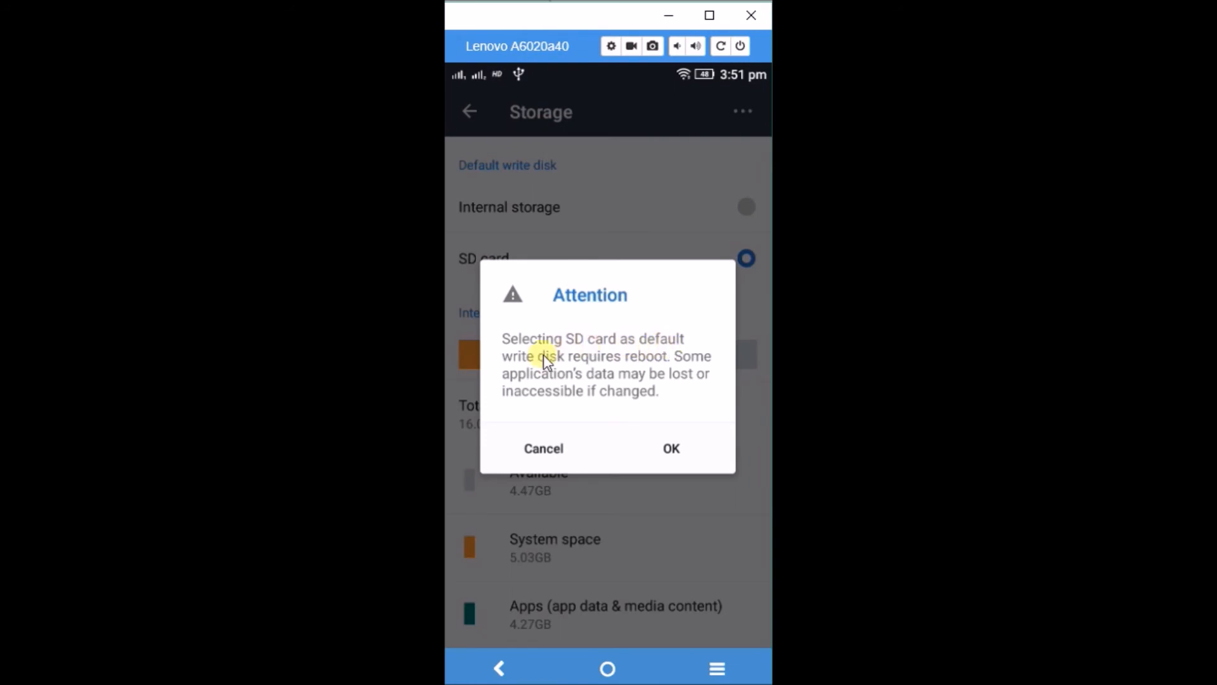
mouse_move(671, 371)
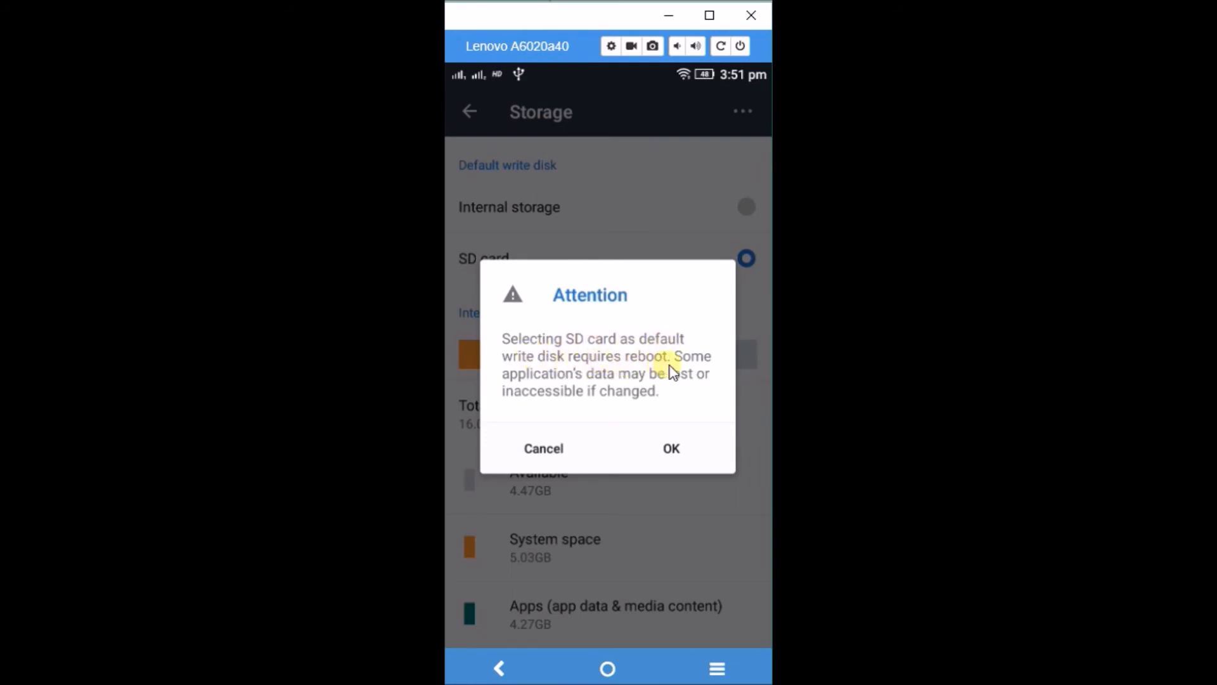
mouse_move(575, 411)
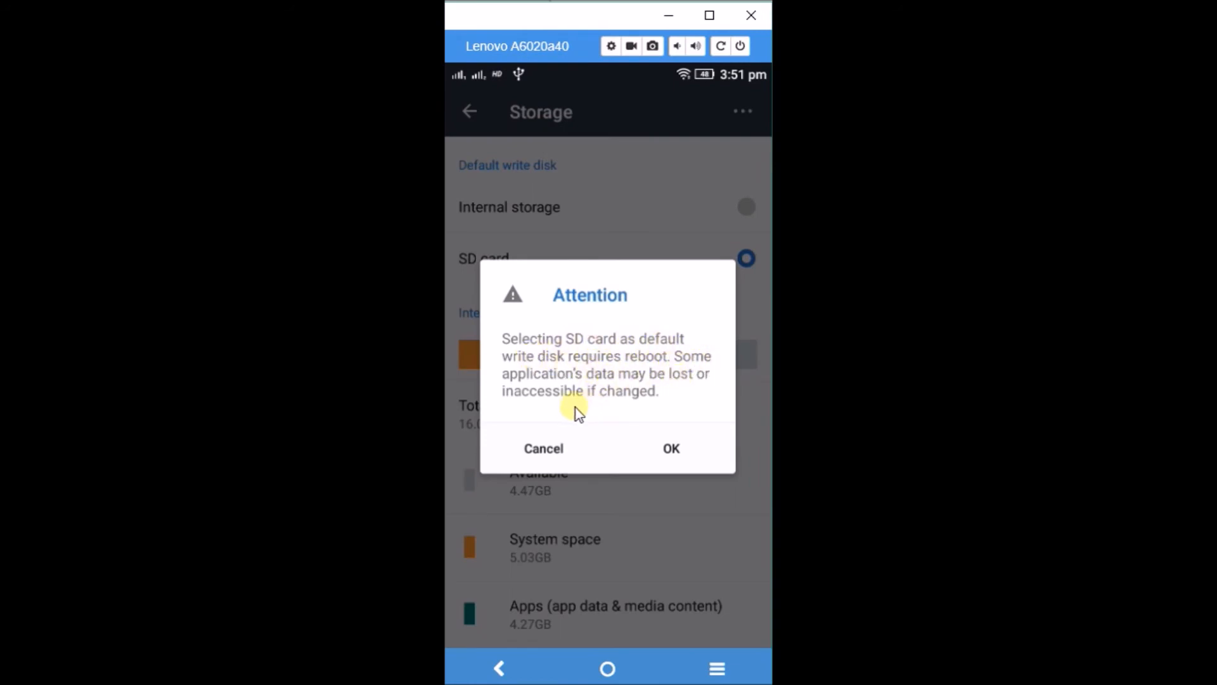
mouse_move(648, 410)
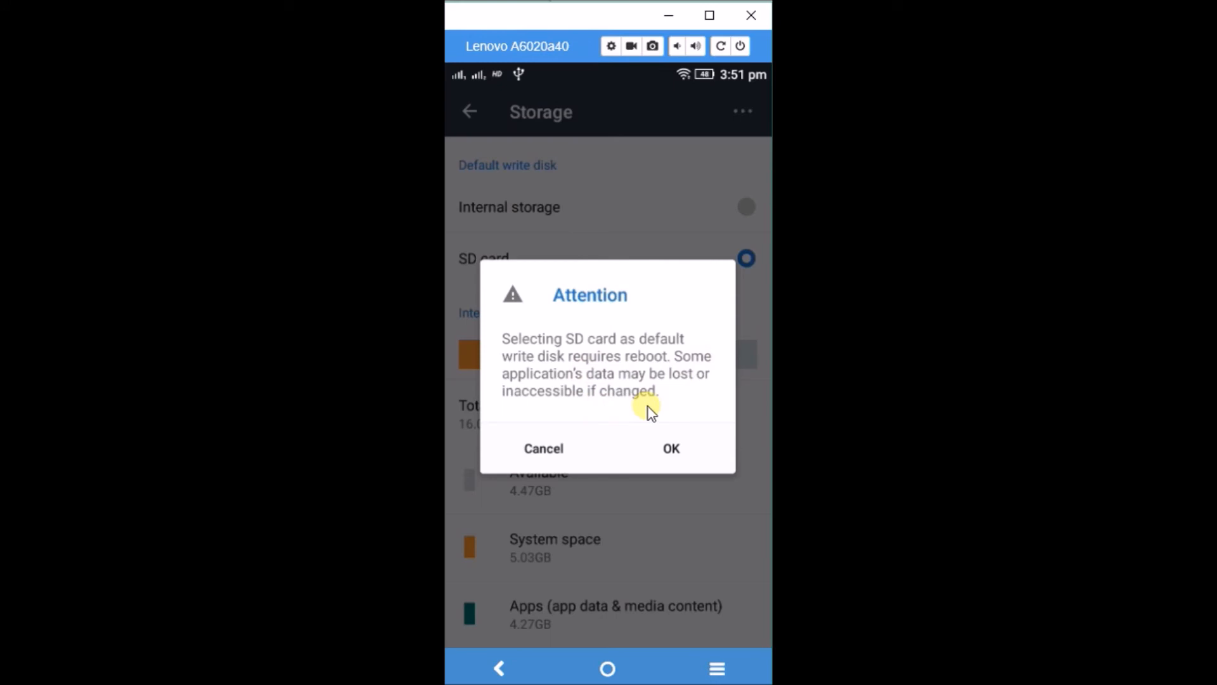